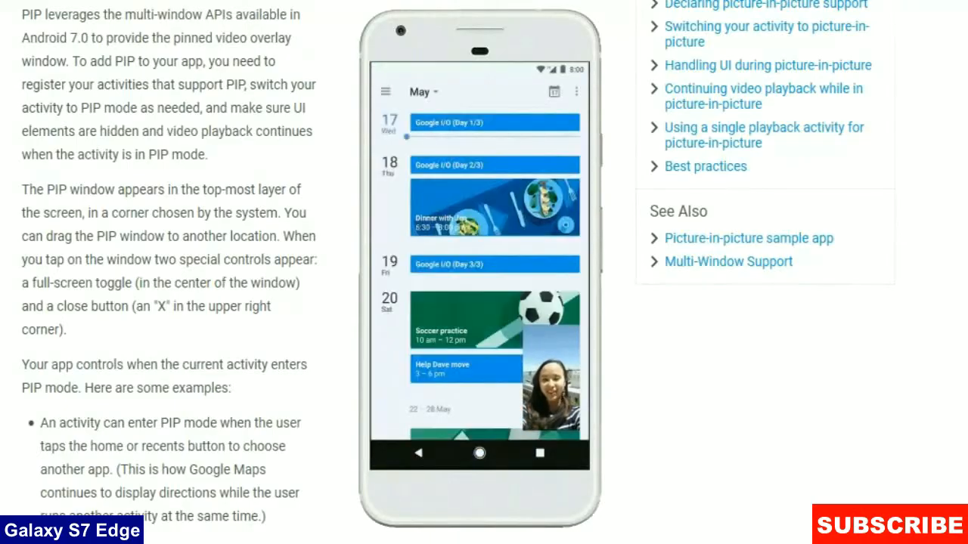
Run a full TWRP backup, completing successfully with 5549 MB saved in 476 seconds
scroll(down, 3)
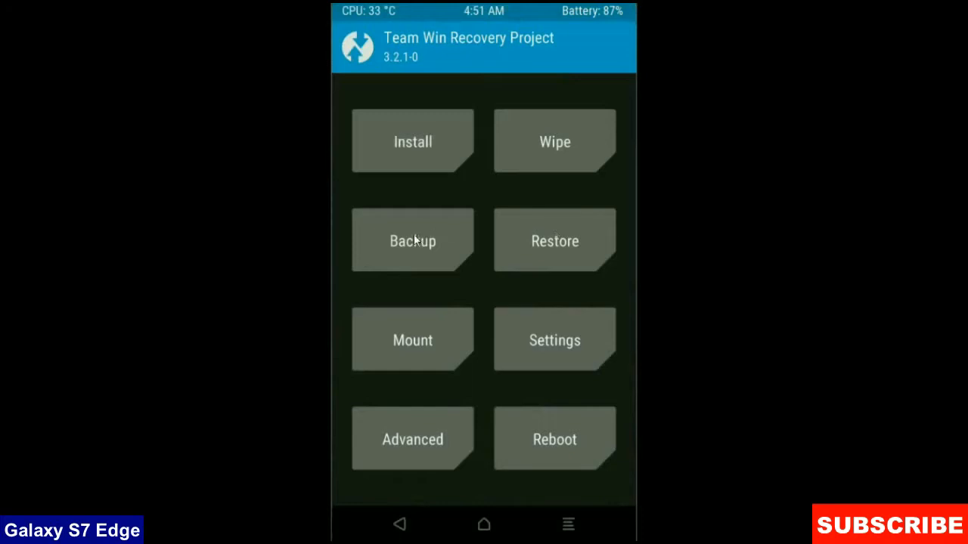
click(412, 240)
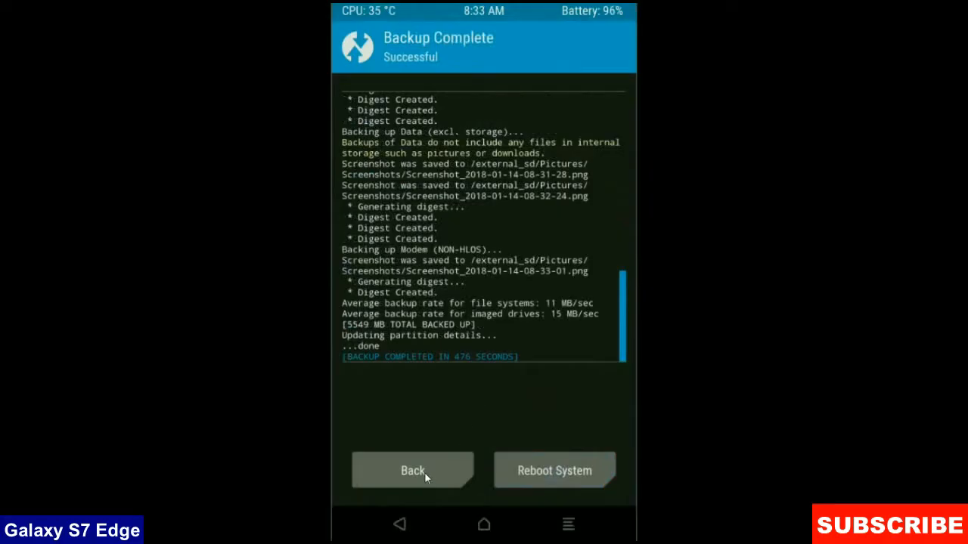
Advanced-wipe Dalvik/ART cache, System, Data and Cache, leaving internal storage intact
click(412, 470)
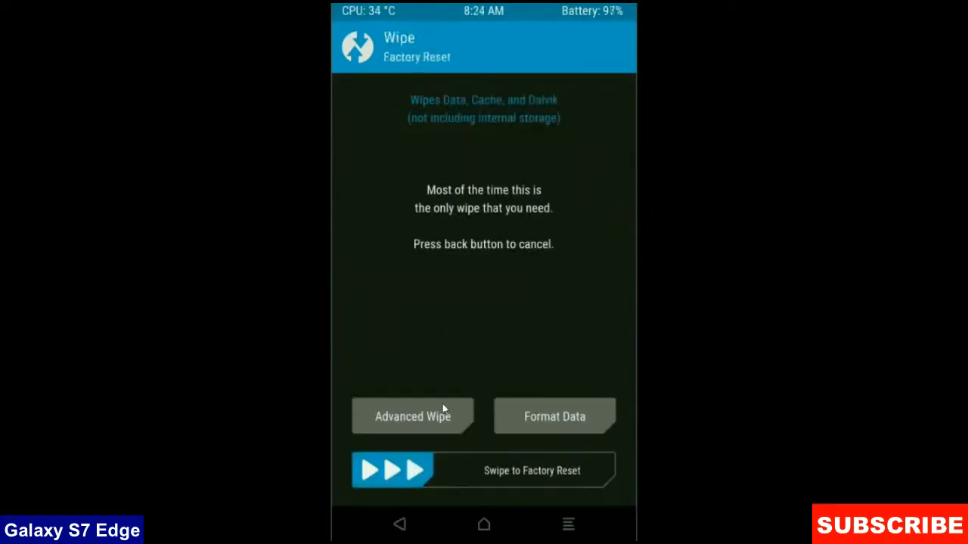
click(412, 416)
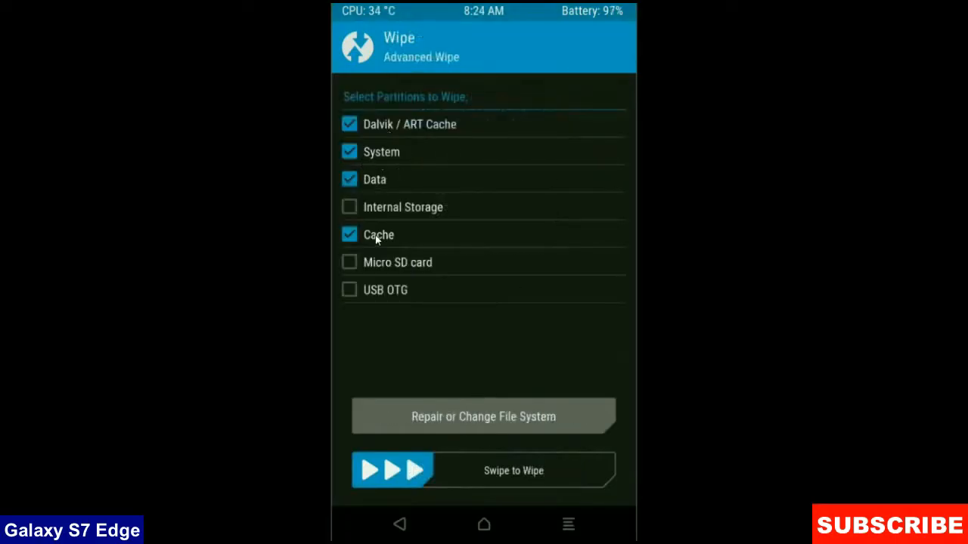
mouse_move(518, 341)
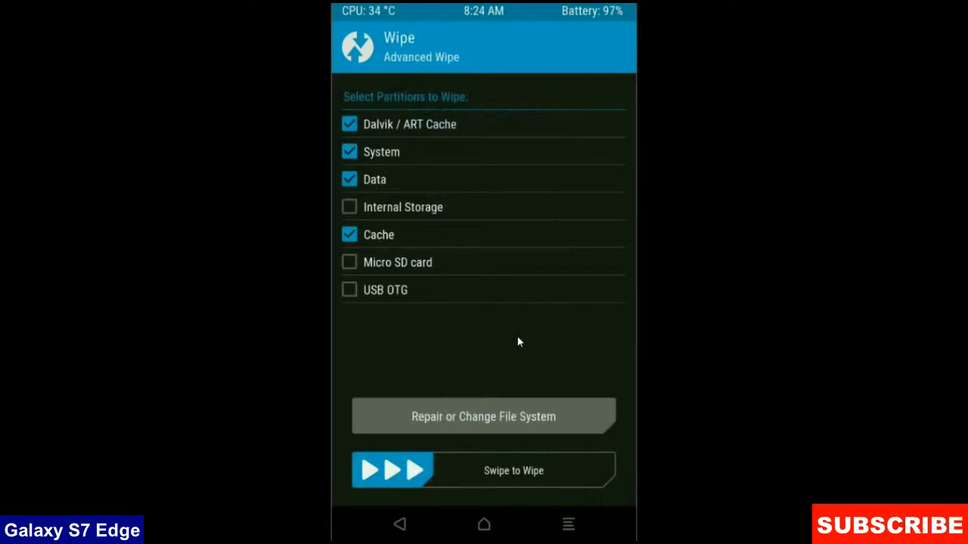
mouse_move(518, 341)
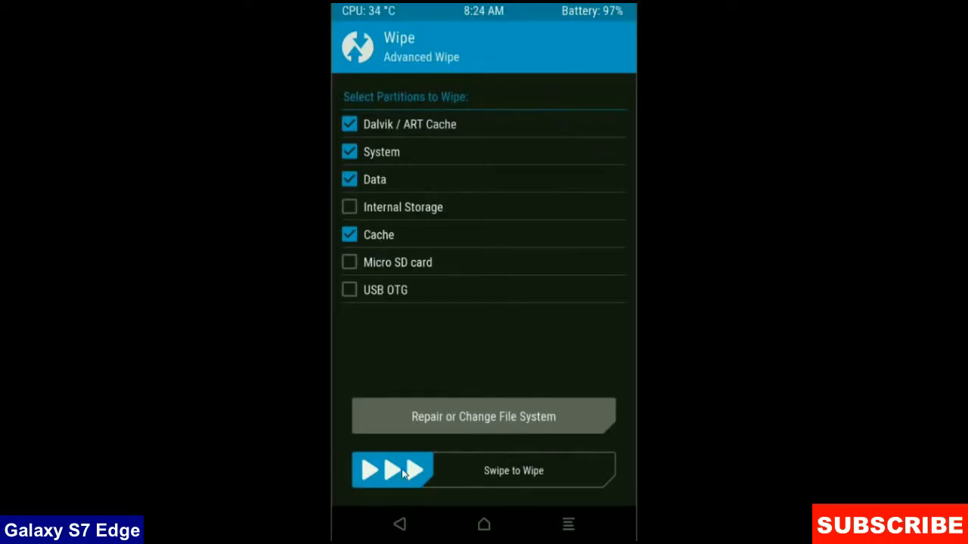
drag(371, 470, 597, 470)
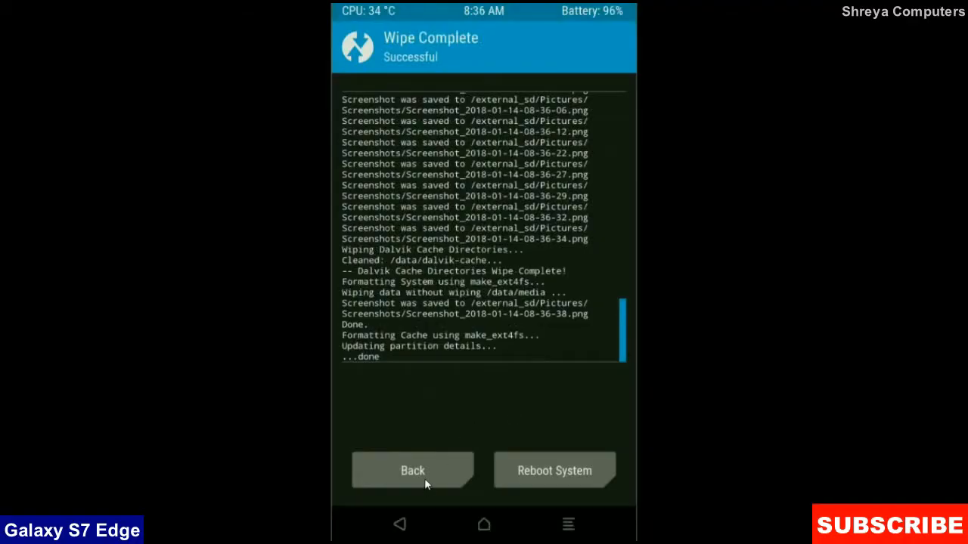
Flash the Android Oreo 8.1 Beta zip from the micro SD card
click(412, 471)
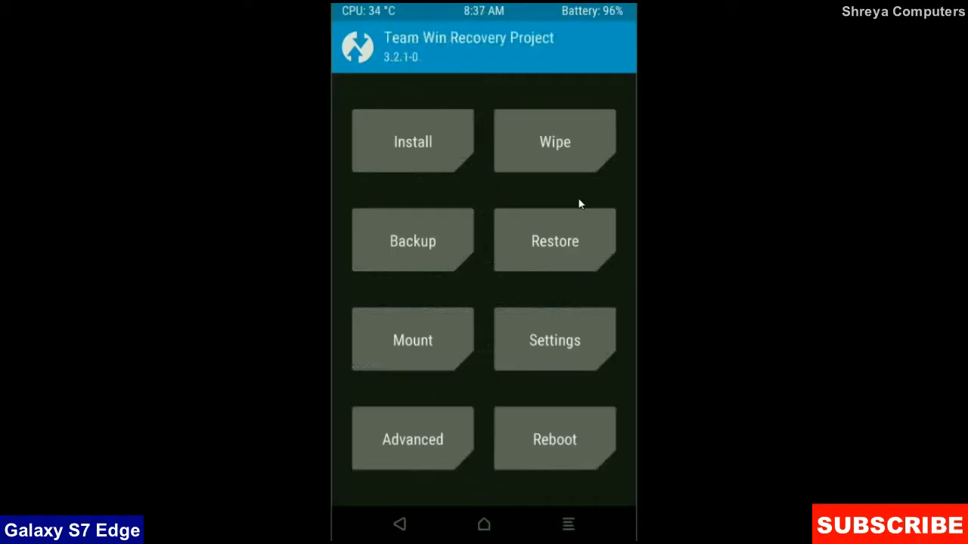
click(412, 141)
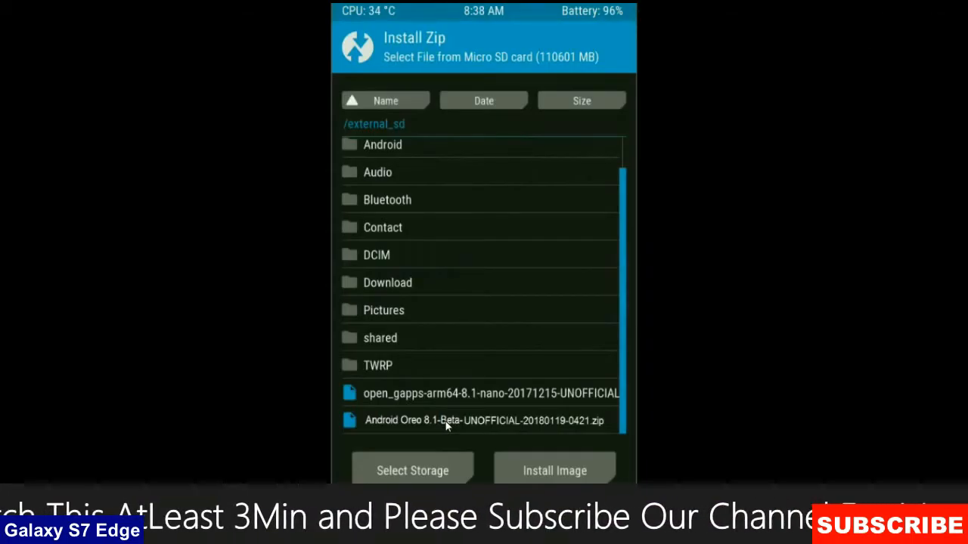
click(483, 420)
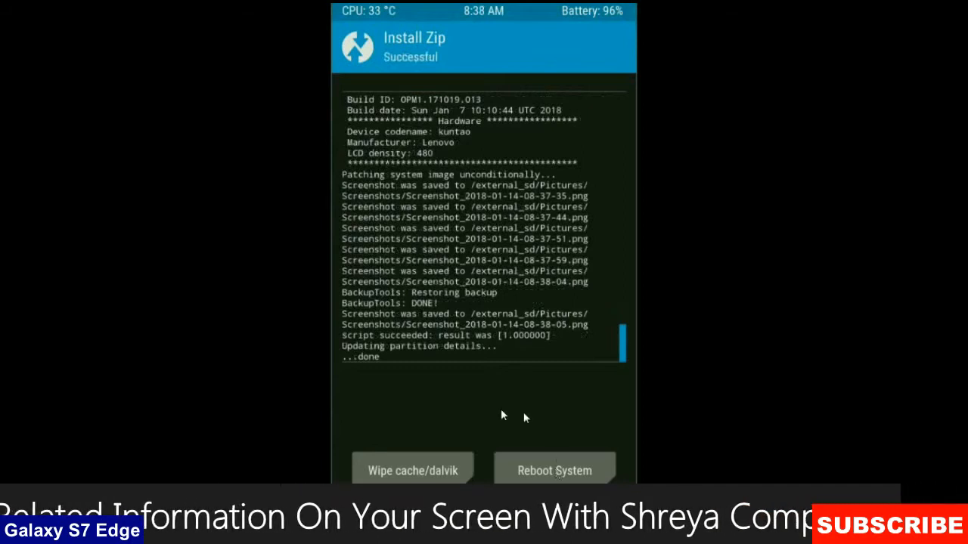
mouse_move(493, 421)
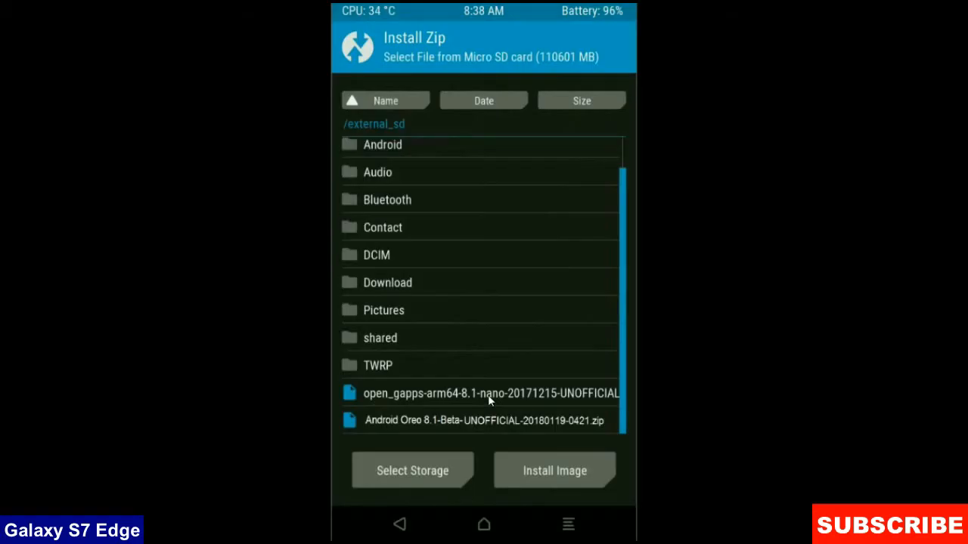
mouse_move(493, 400)
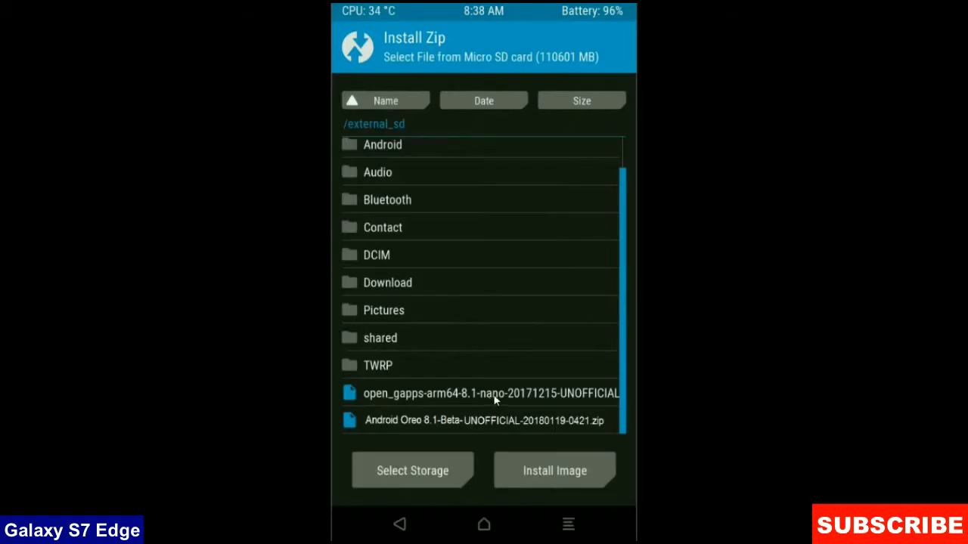
Flash the open_gapps arm64 8.1 nano zip
click(490, 393)
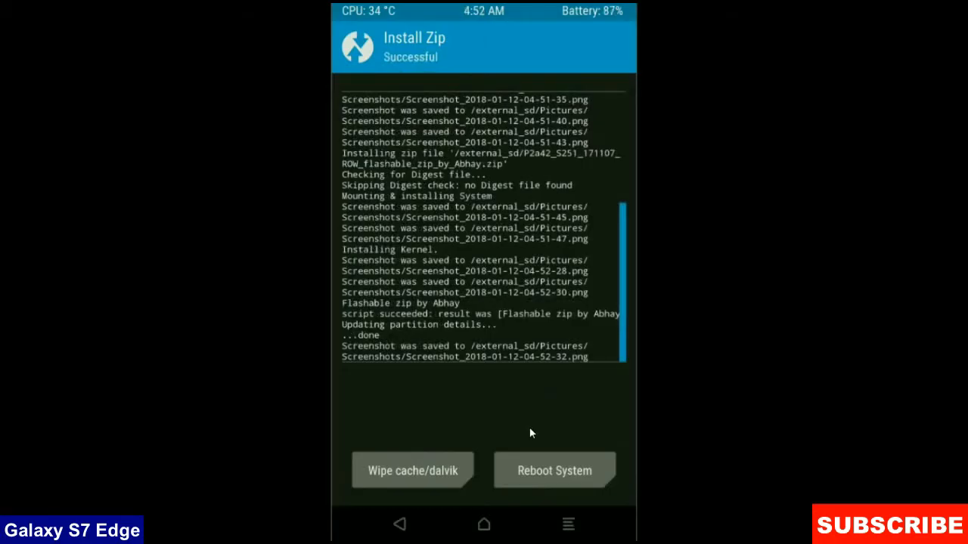
Wipe cache and Dalvik cache from the post-install screen
click(412, 470)
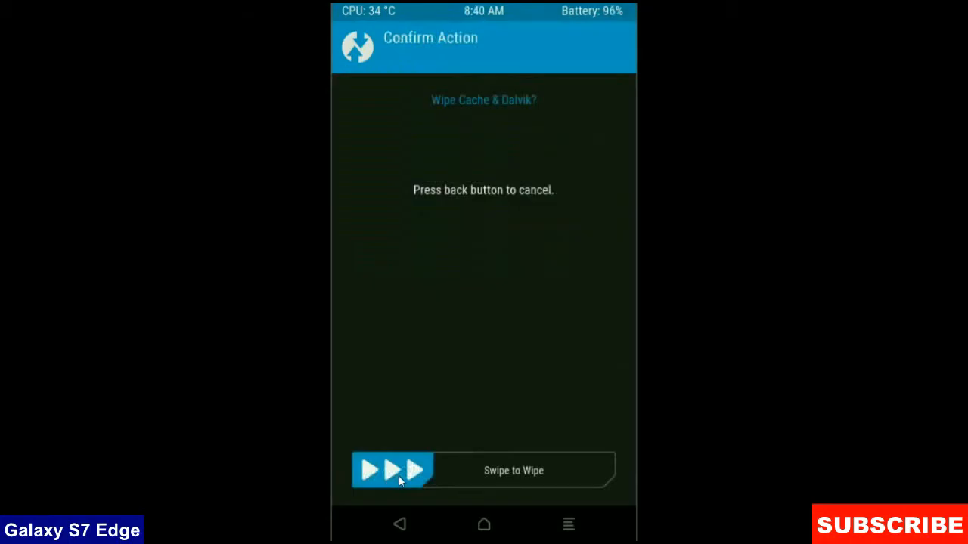
drag(393, 470, 491, 470)
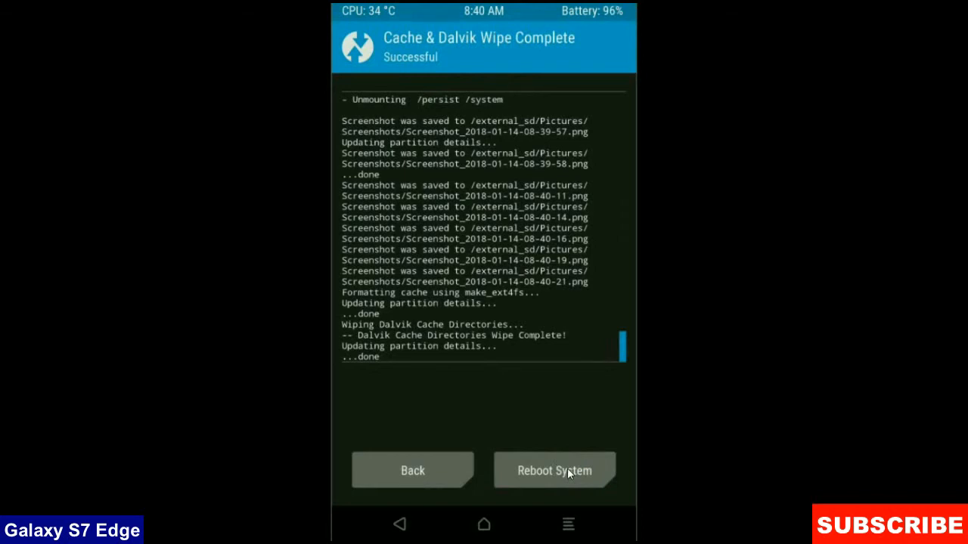
Reboot from TWRP into the new Android Oreo system
click(553, 470)
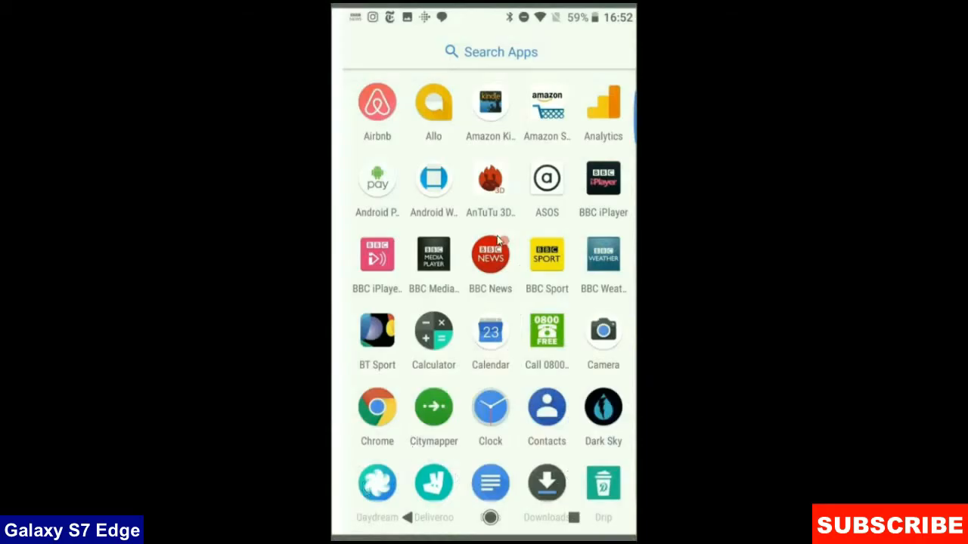
mouse_move(506, 246)
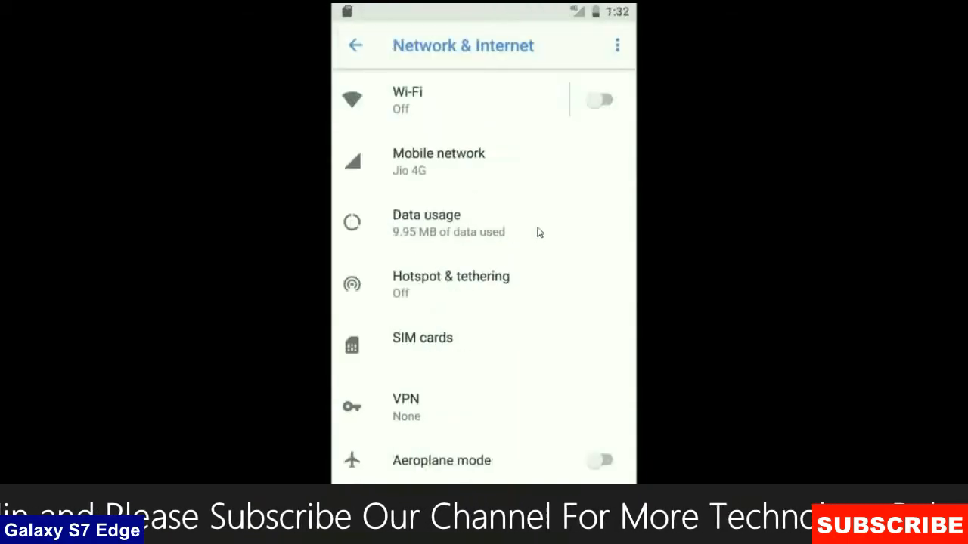
mouse_move(476, 246)
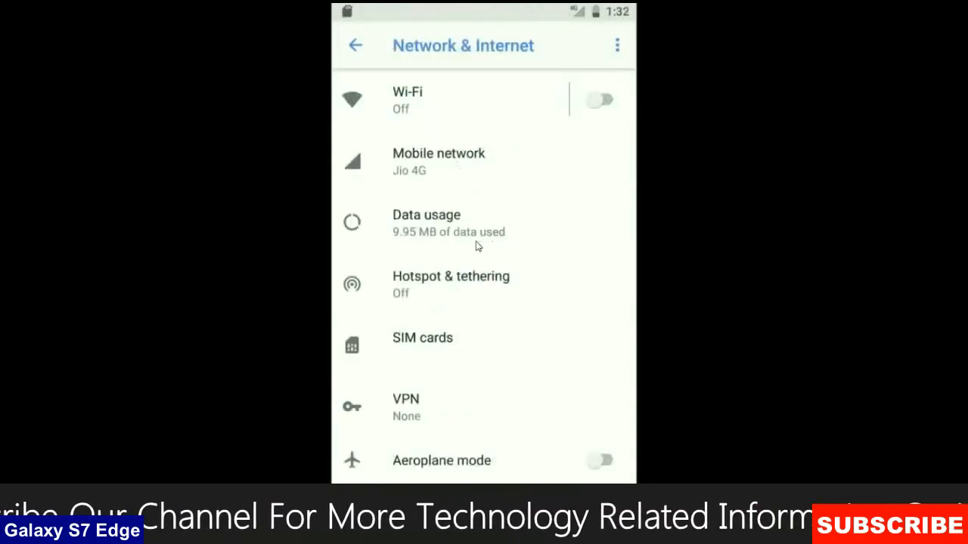
mouse_move(446, 411)
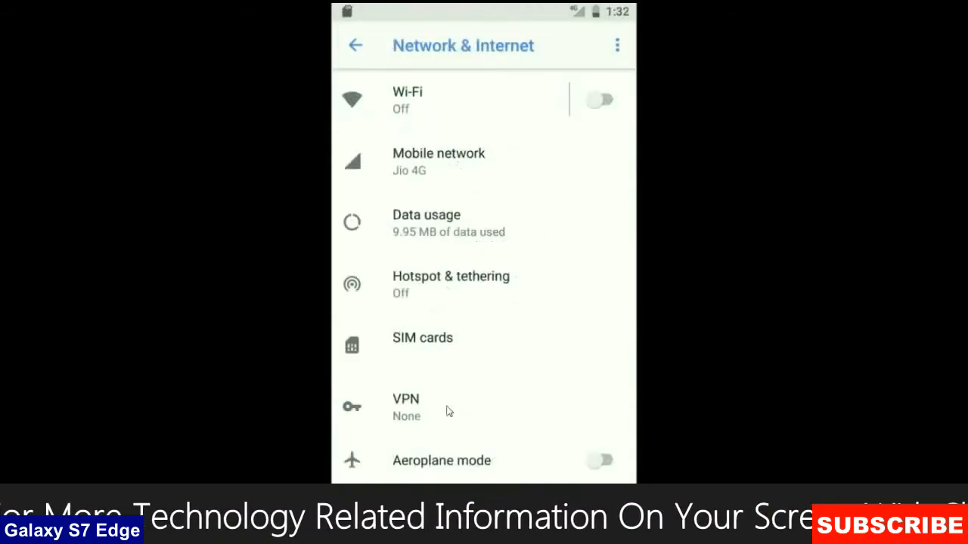
Visit Connected devices, return to Settings, then open the Display page
click(356, 44)
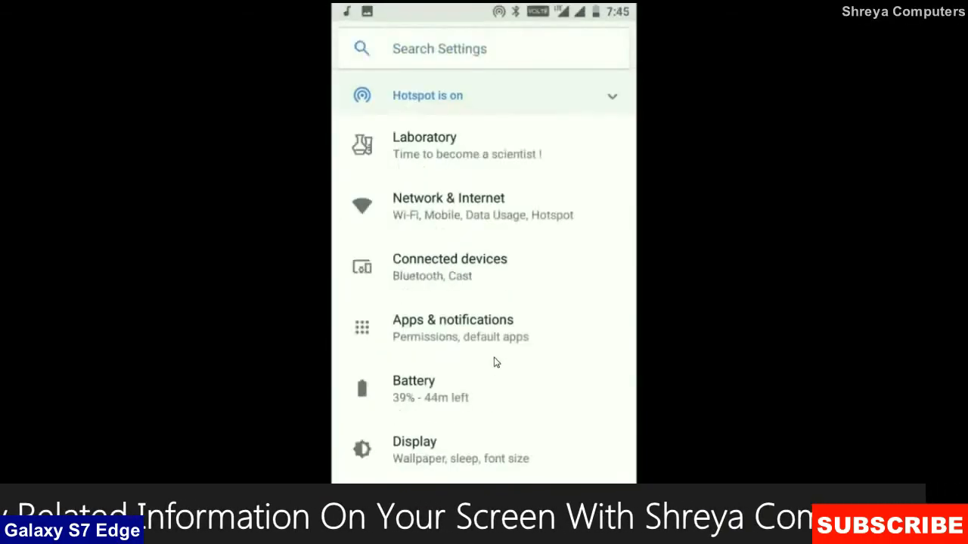
click(449, 267)
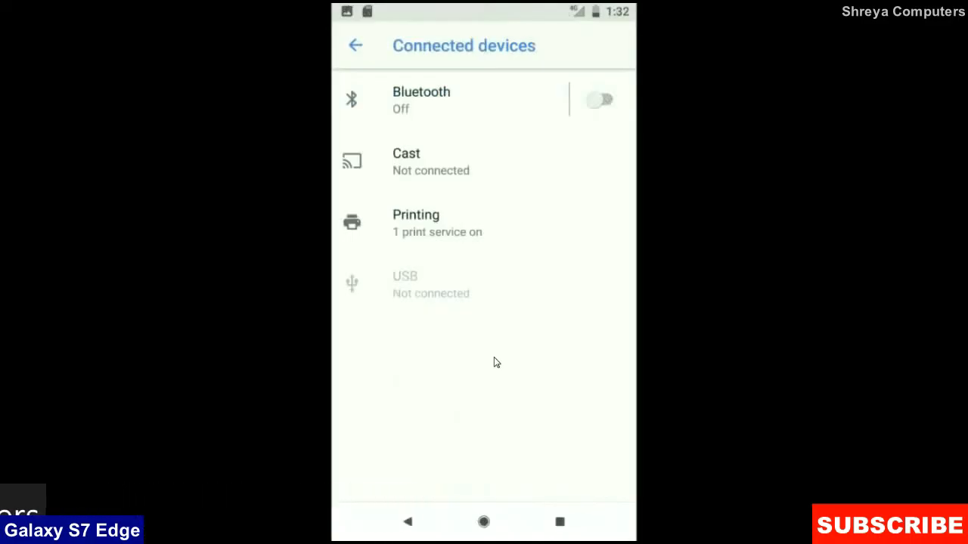
click(355, 45)
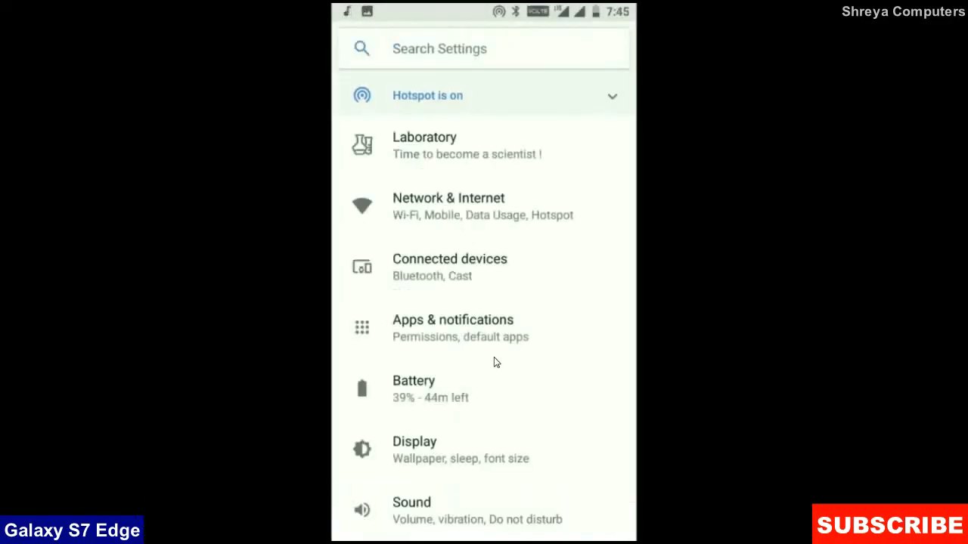
click(414, 449)
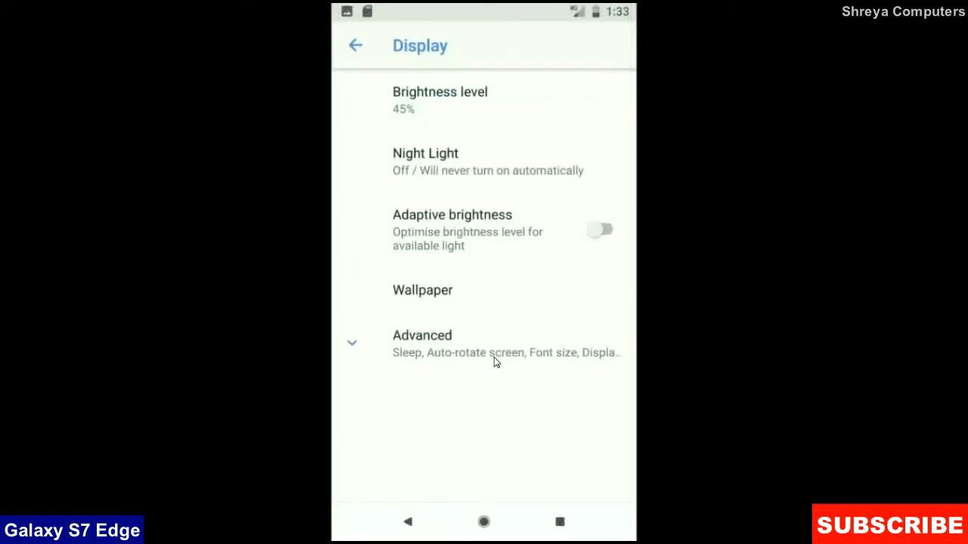